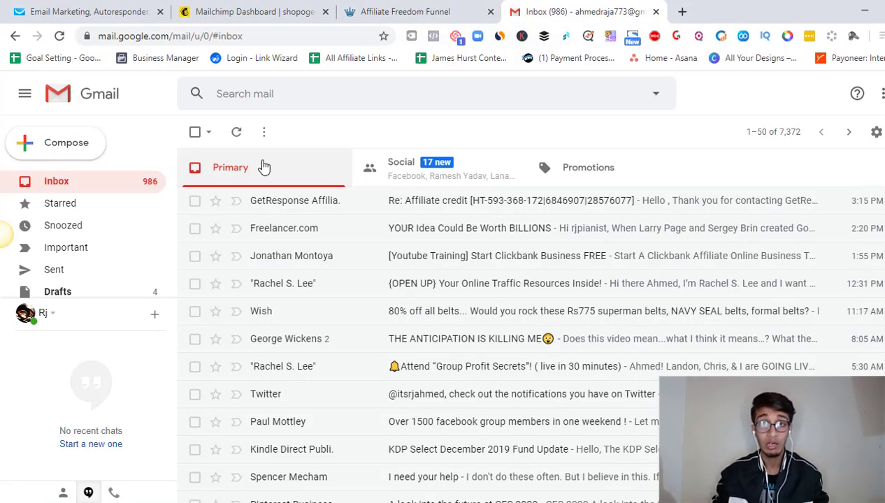
# Bring up the Affiliate Freedom Funnel opt-in page and start its 'Yes! Hook Me Up' free-access sign-up
pyautogui.click(405, 11)
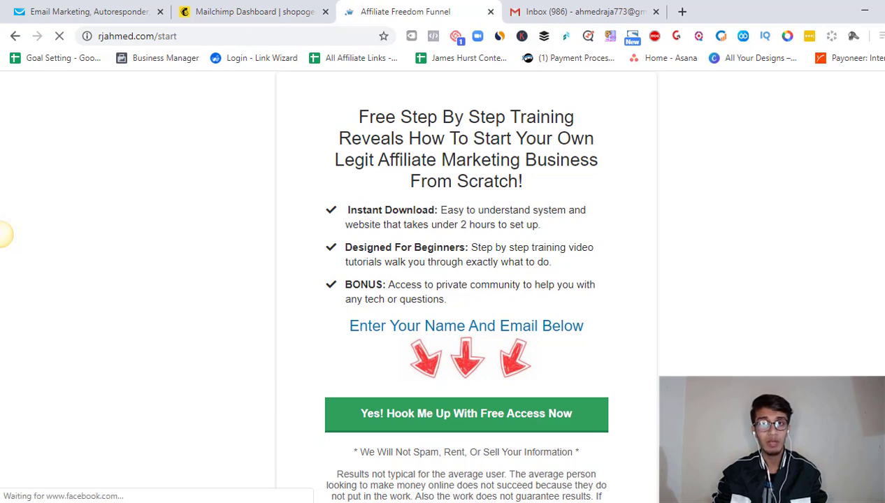
pyautogui.scroll(-3)
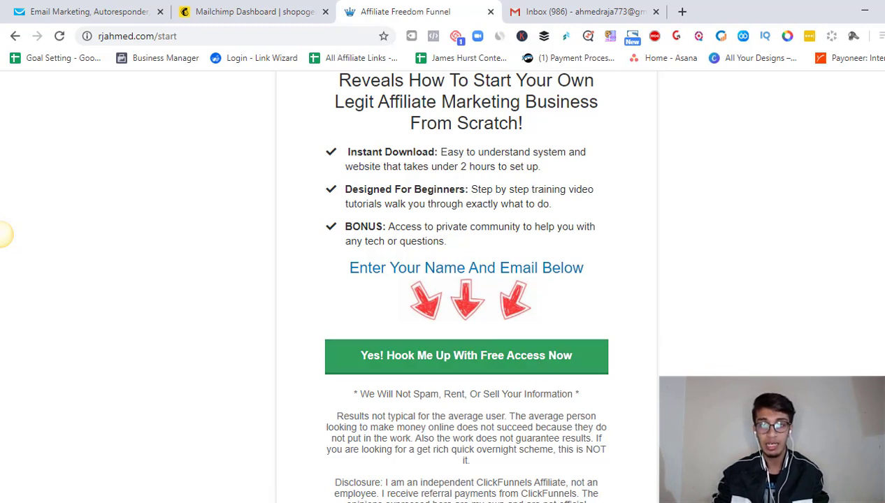
pyautogui.scroll(-3)
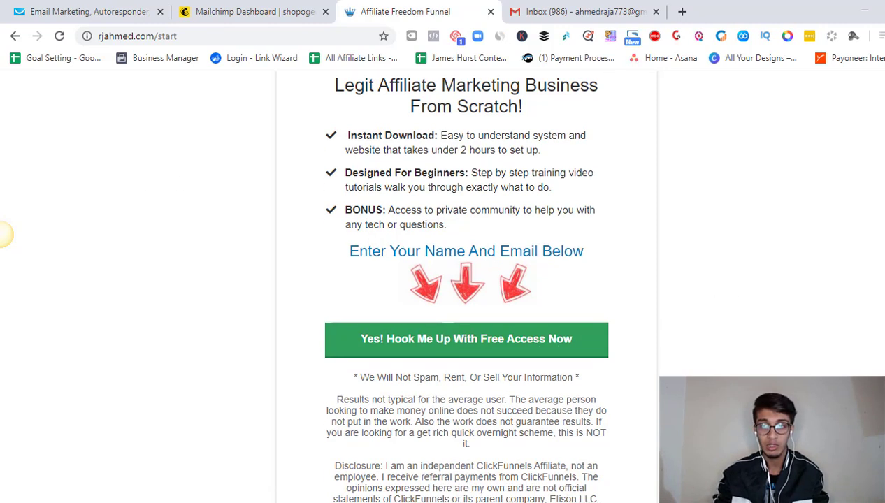
pyautogui.scroll(-3)
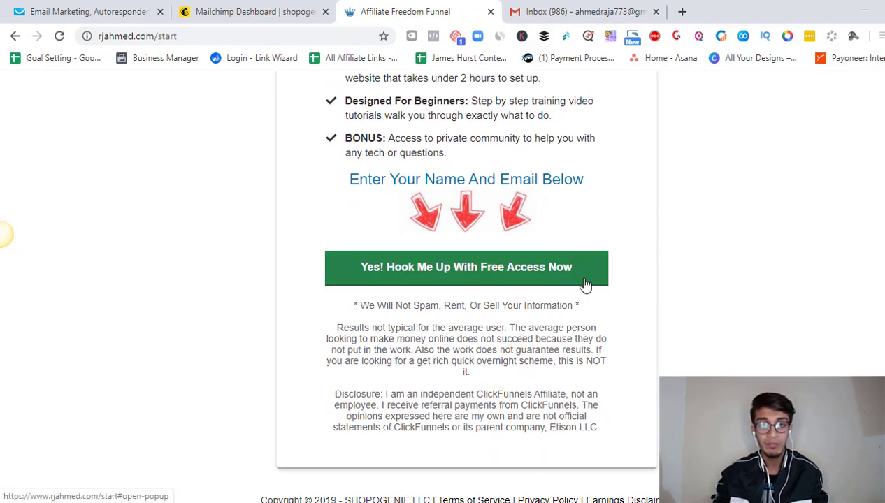
pyautogui.click(466, 267)
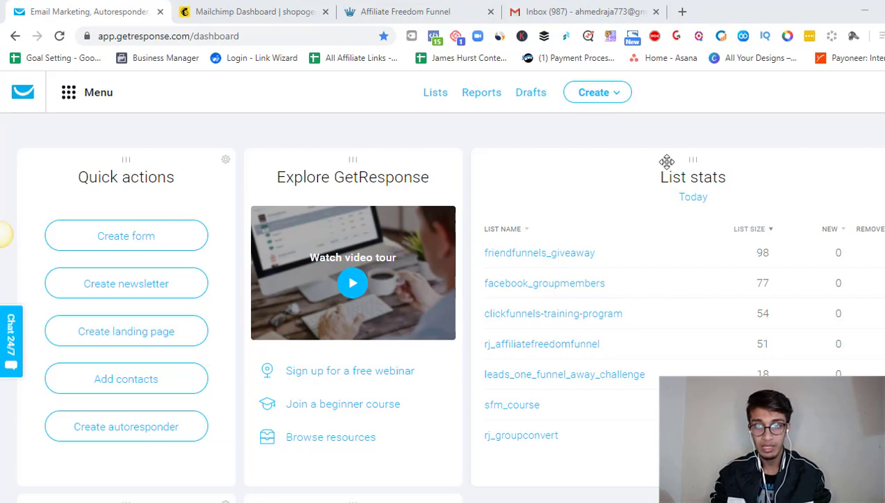
pyautogui.moveTo(665, 144)
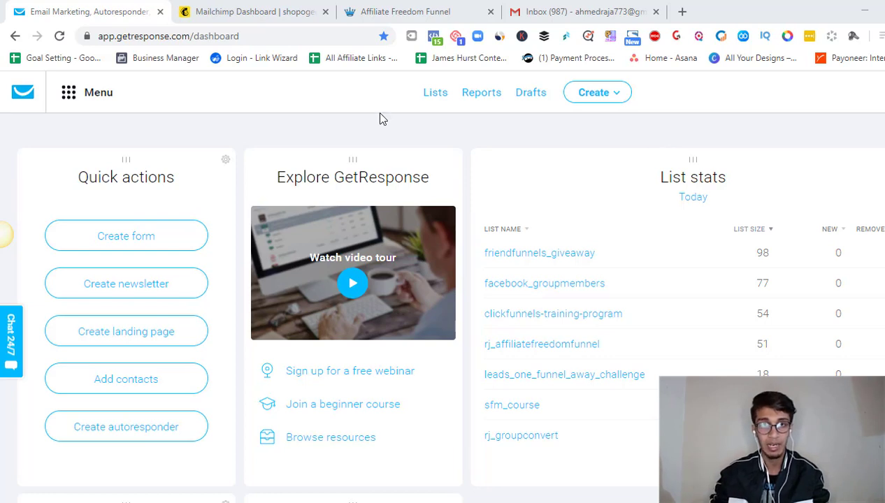
pyautogui.click(252, 12)
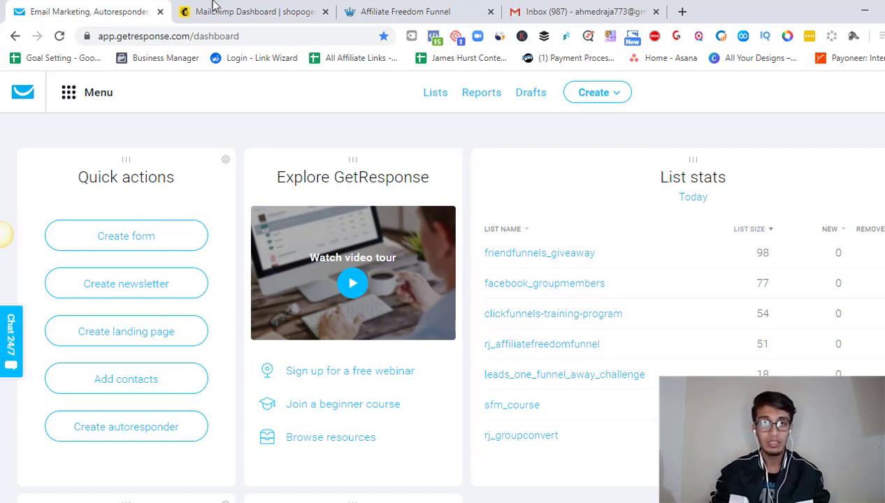
# Show the Mailchimp dashboard greeting Ahmed with its Explore Mailchimp recommendations
pyautogui.click(252, 12)
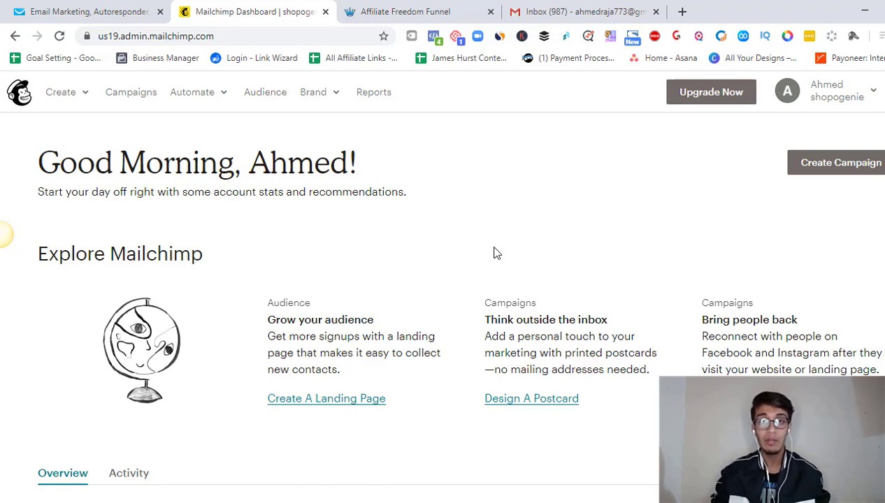
# Show the GetResponse dashboard again with its quick actions and contact list stats
pyautogui.click(84, 12)
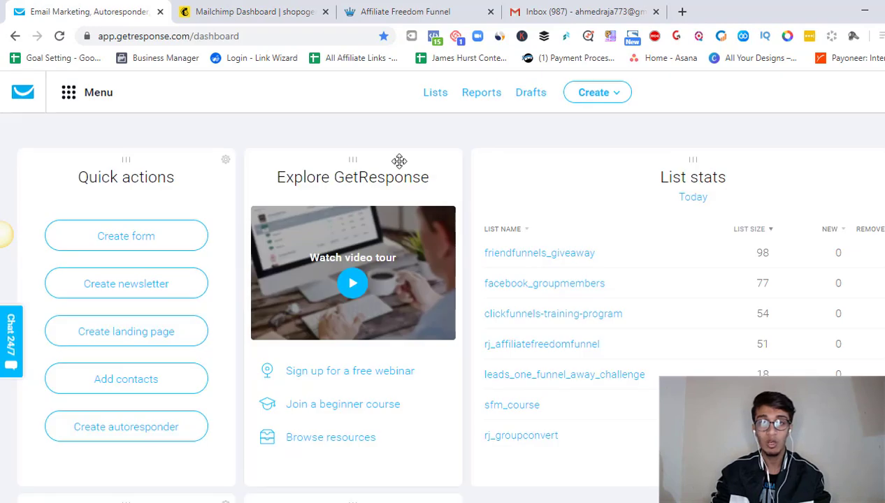
pyautogui.moveTo(419, 151)
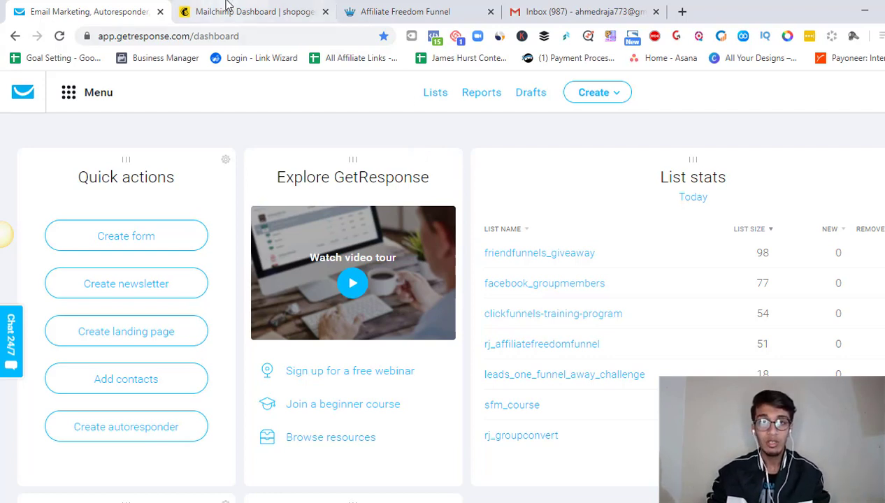
# Revisit the Mailchimp dashboard, then show the Gmail inbox with recent GetResponse messages
pyautogui.click(251, 11)
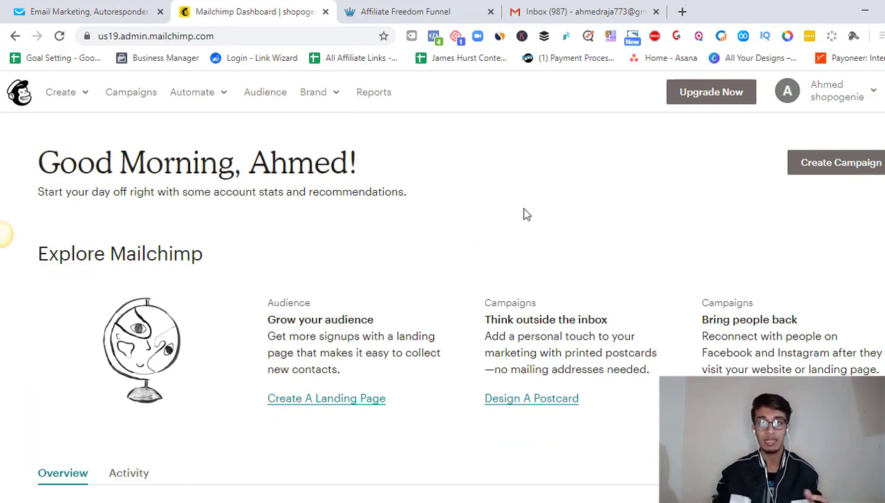
pyautogui.click(583, 11)
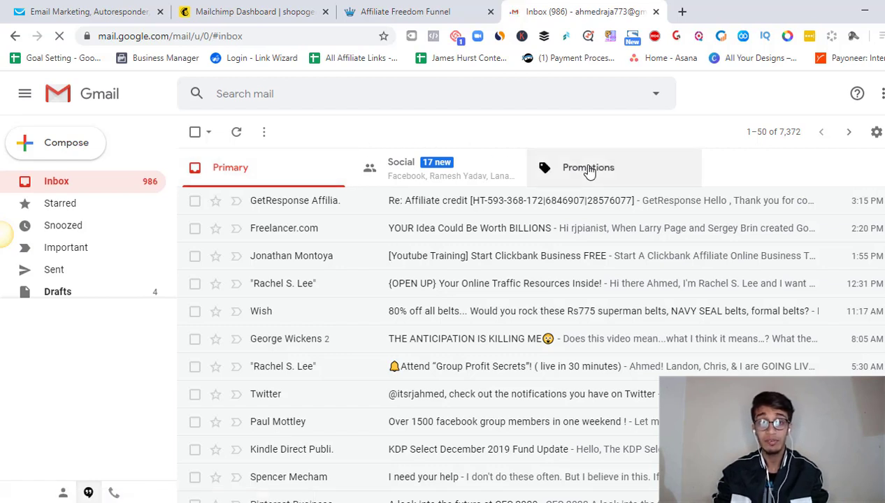
pyautogui.click(587, 168)
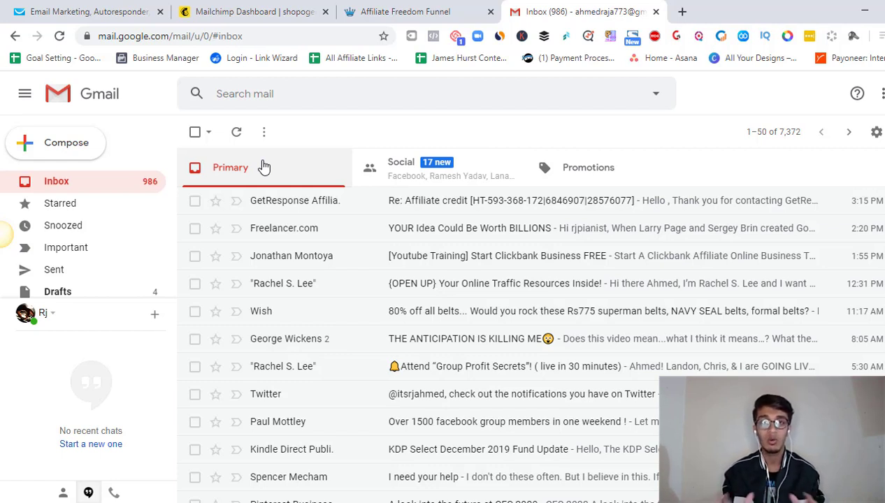
# Dismiss the sign-up popup on the rjahmed.com opt-in page so the free training offer shows
pyautogui.click(417, 11)
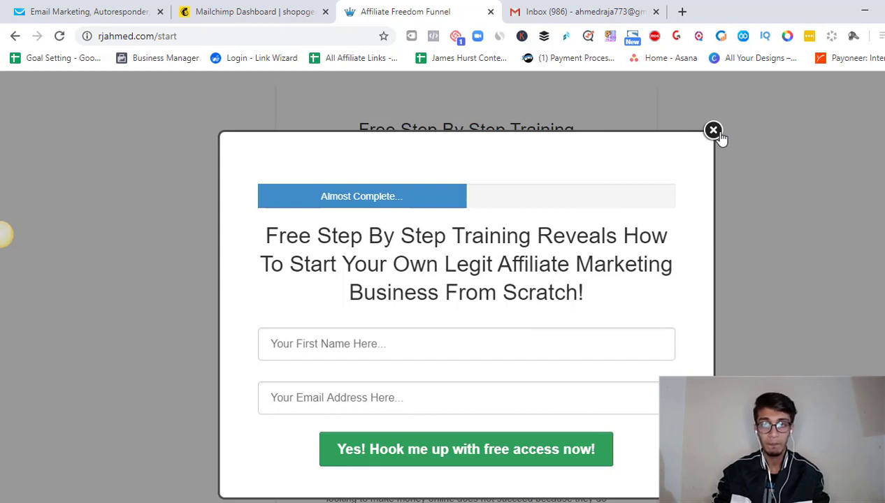
pyautogui.click(713, 131)
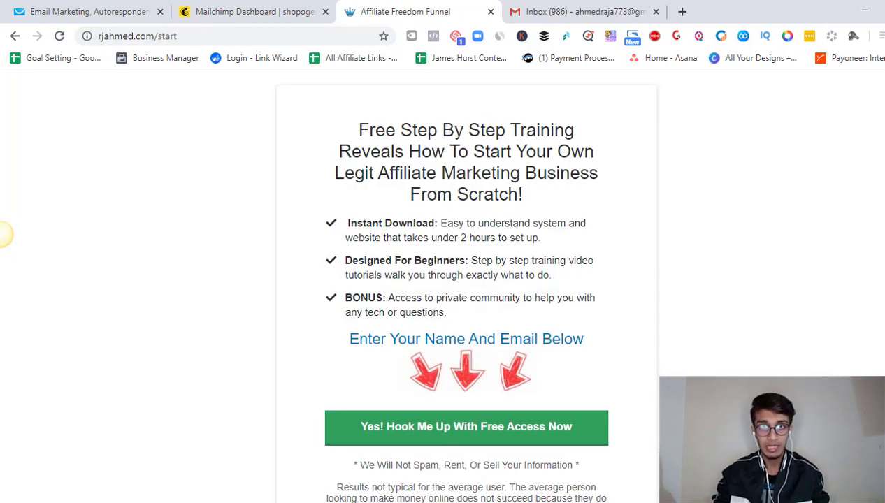